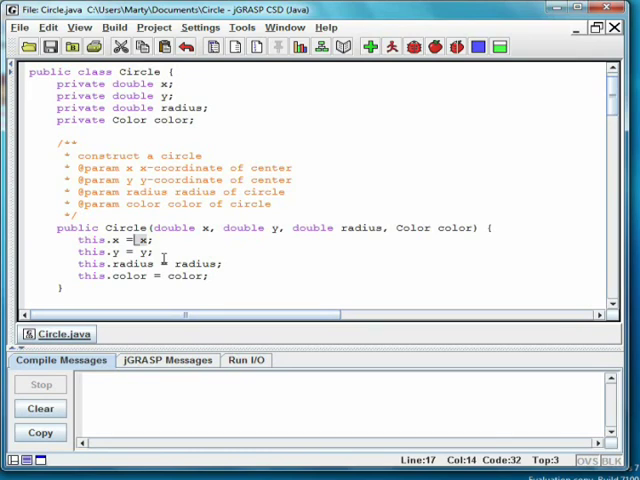
- Scroll Circle.java to the Circle(Color color) constructor calling this(0.0, 0.0, 1.0, color)
scroll("down", 3)
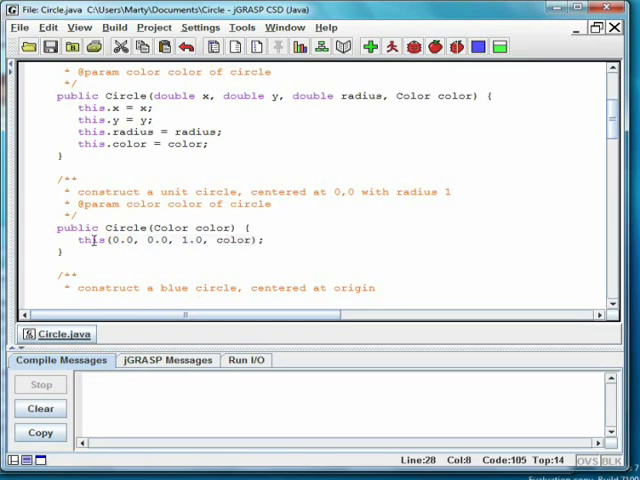
- Highlight the this call, then scroll to the Circle(double radius) blue-circle constructor
double_click(88, 240)
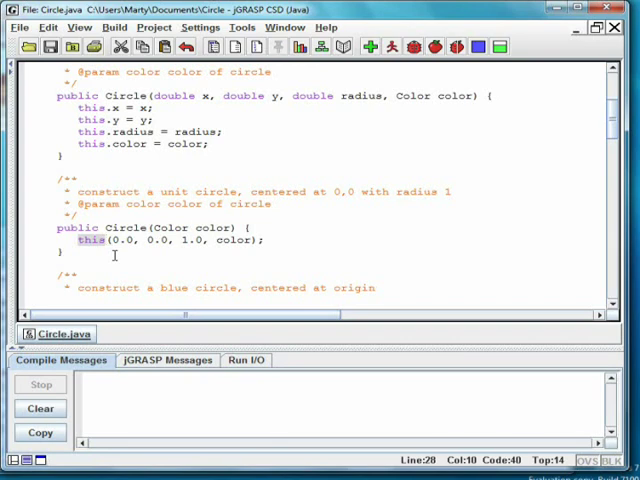
scroll("down", 3)
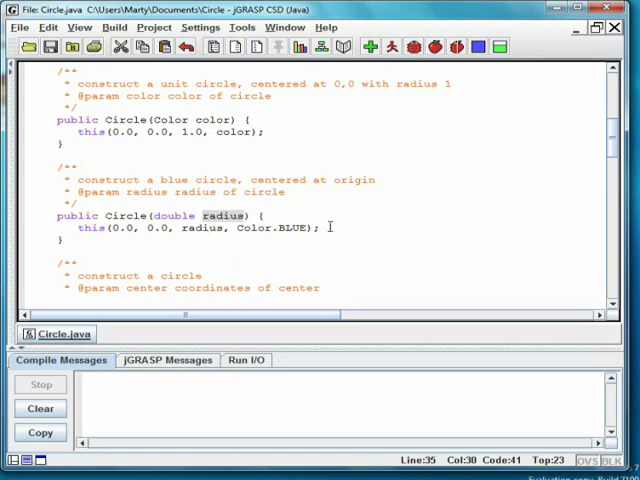
- Scroll to the illegal Circle(Point2D center, double radius, Color color) constructor
scroll("down", 3)
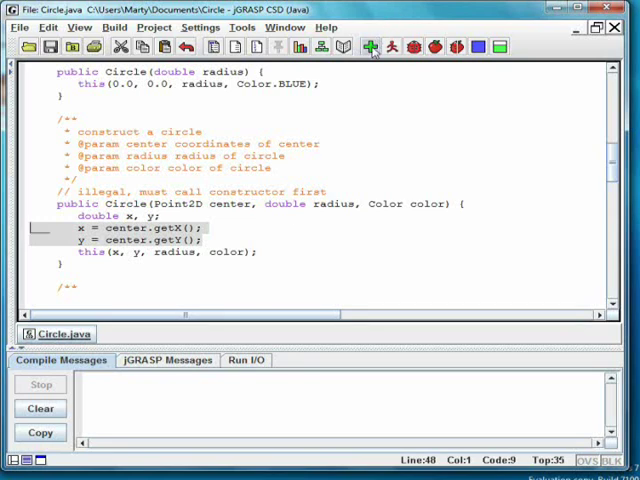
left_click(369, 47)
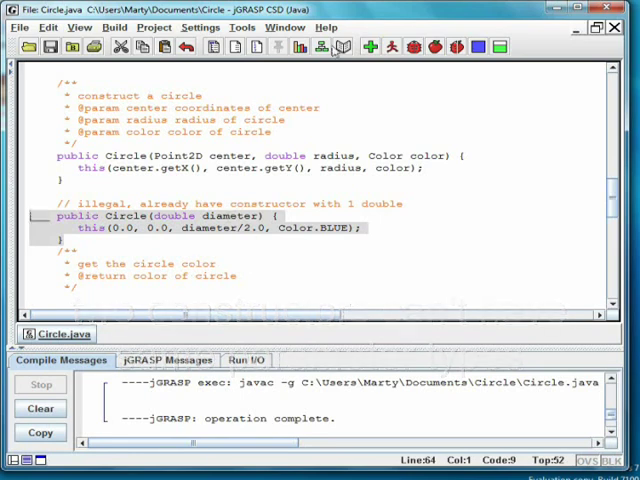
- Recompile Circle.java, getting 1 error at the duplicate single-double diameter constructor
left_click(369, 47)
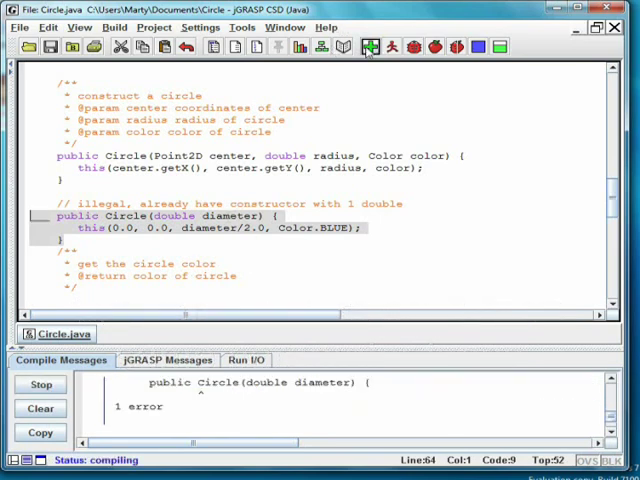